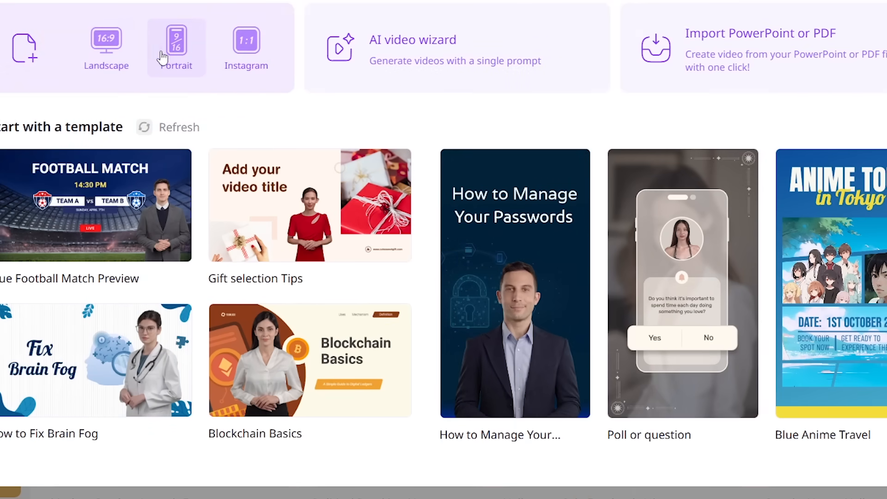
{"action": "left_click", "coordinate": [105, 46]}
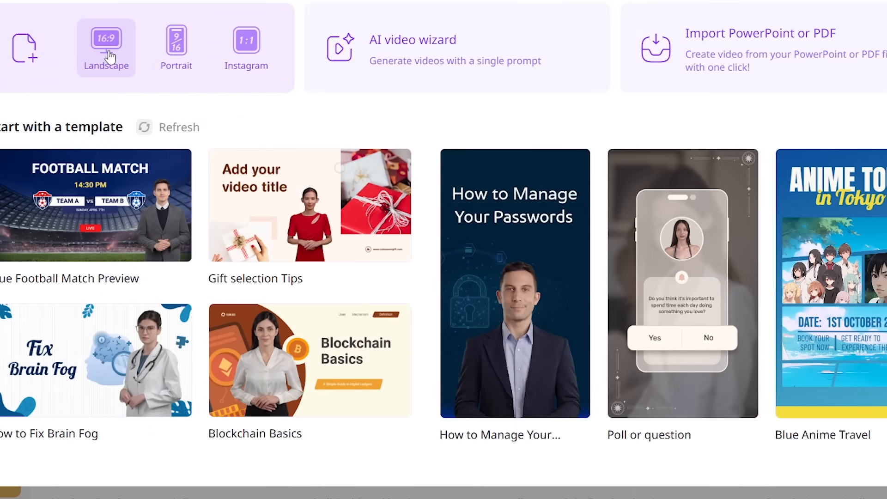
{"action": "left_click", "coordinate": [176, 44]}
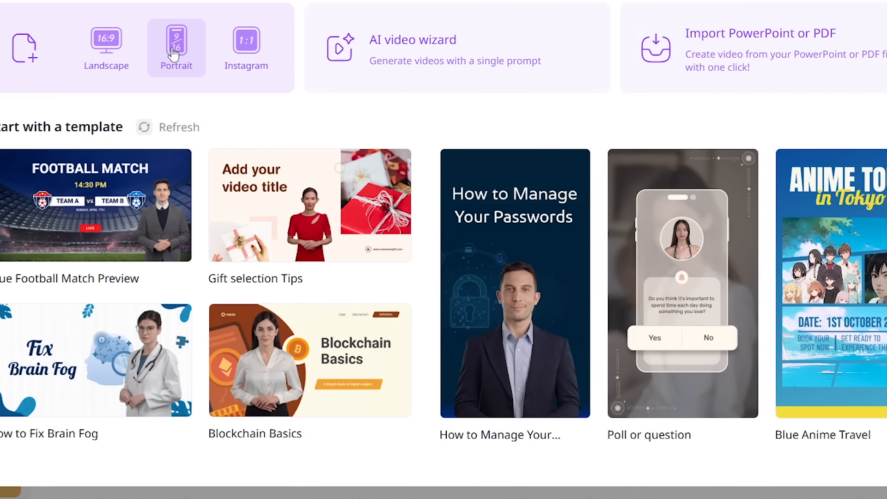